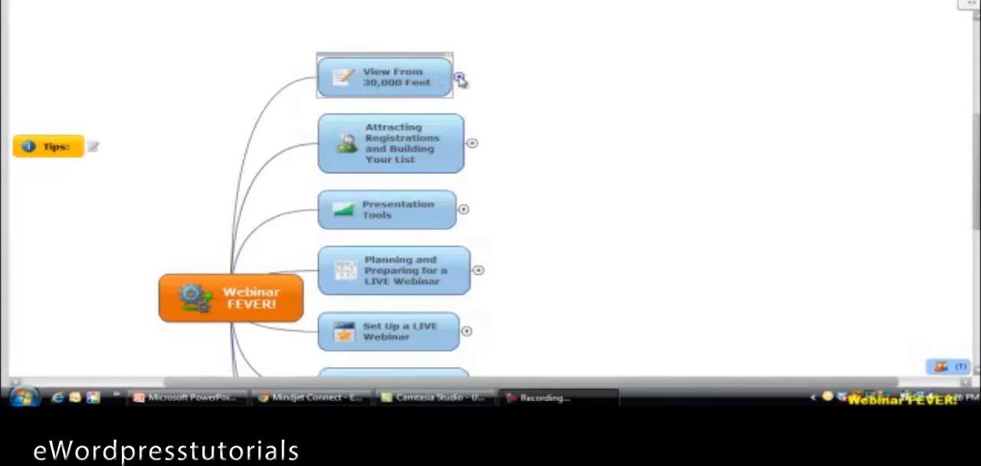
# Step: Expand the 'View From 30,000 Feet' topic to show its five webinar subtopics, including 'What is a Webinar?'
pyautogui.click(461, 78)
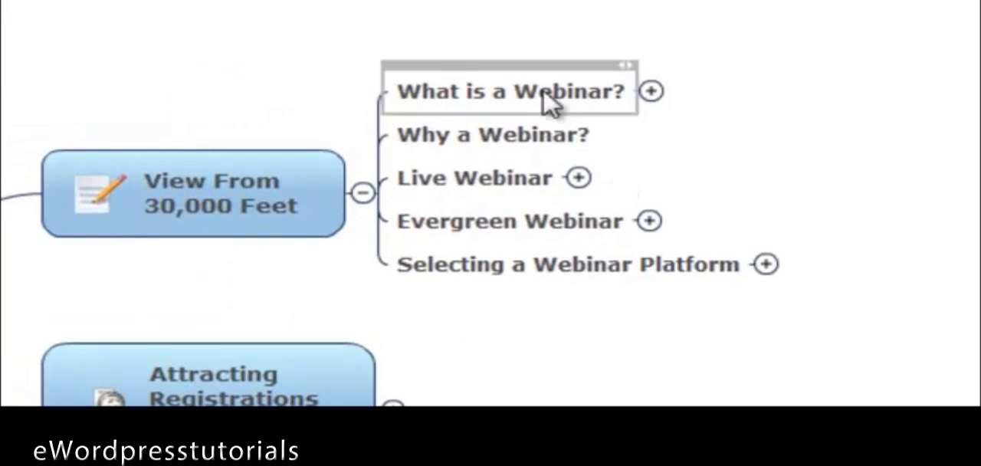
pyautogui.click(510, 92)
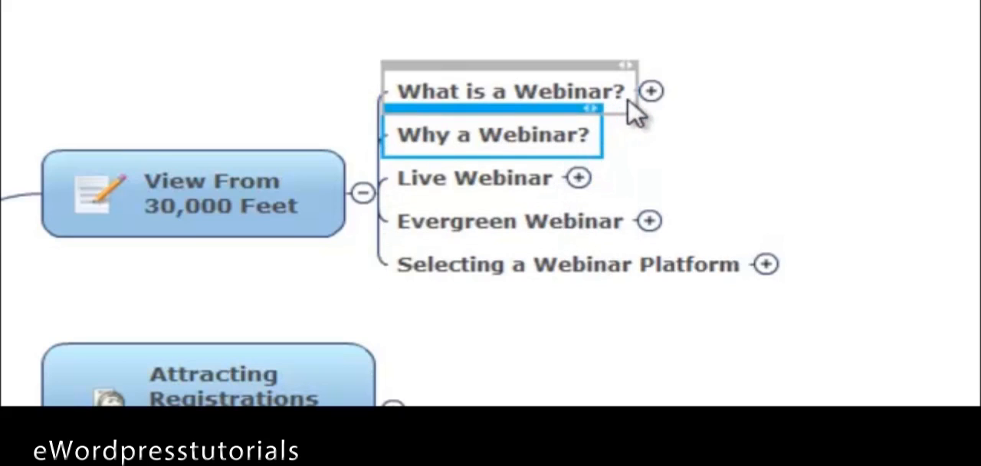
pyautogui.click(513, 90)
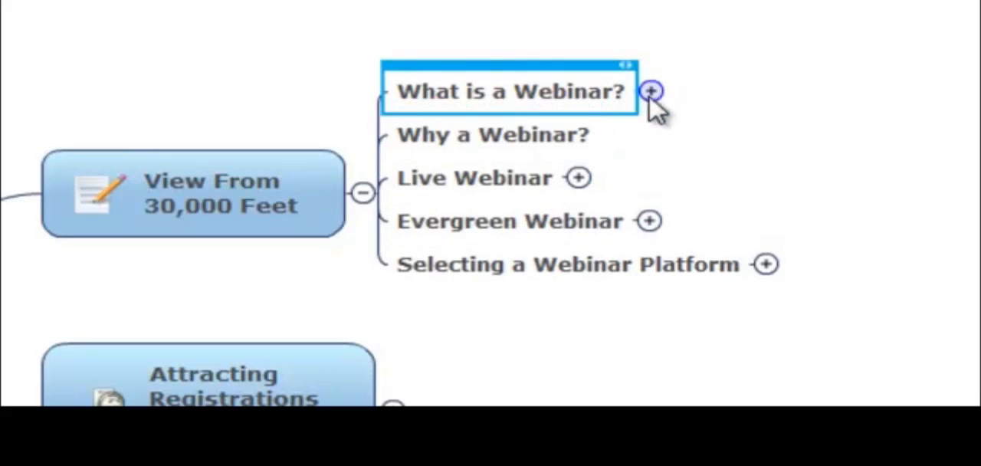